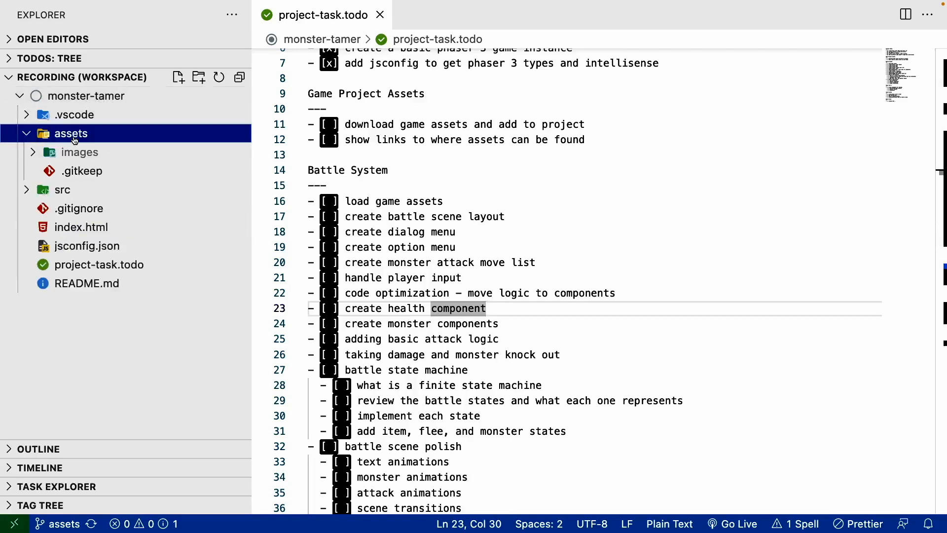
- Expand the images folder to reveal kenneys-assets and monster-tamer inside assets
click(79, 152)
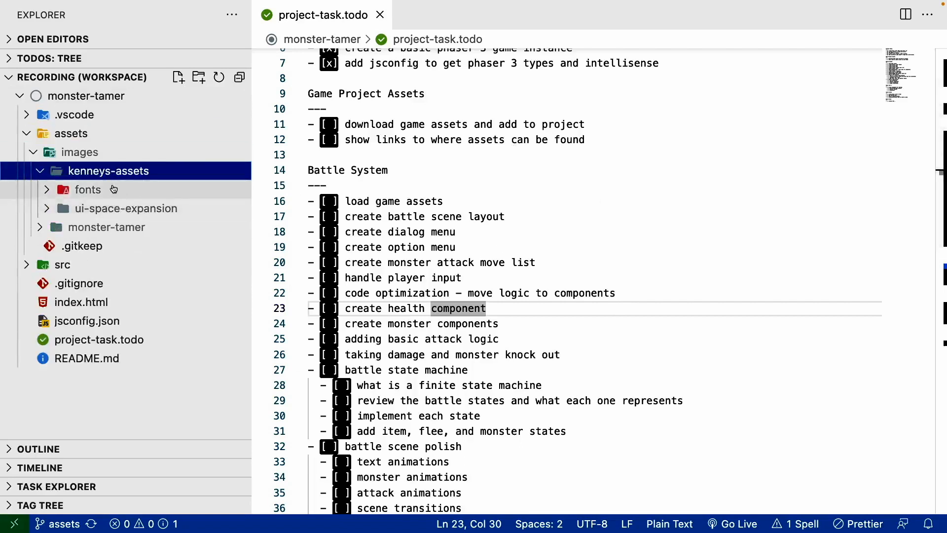